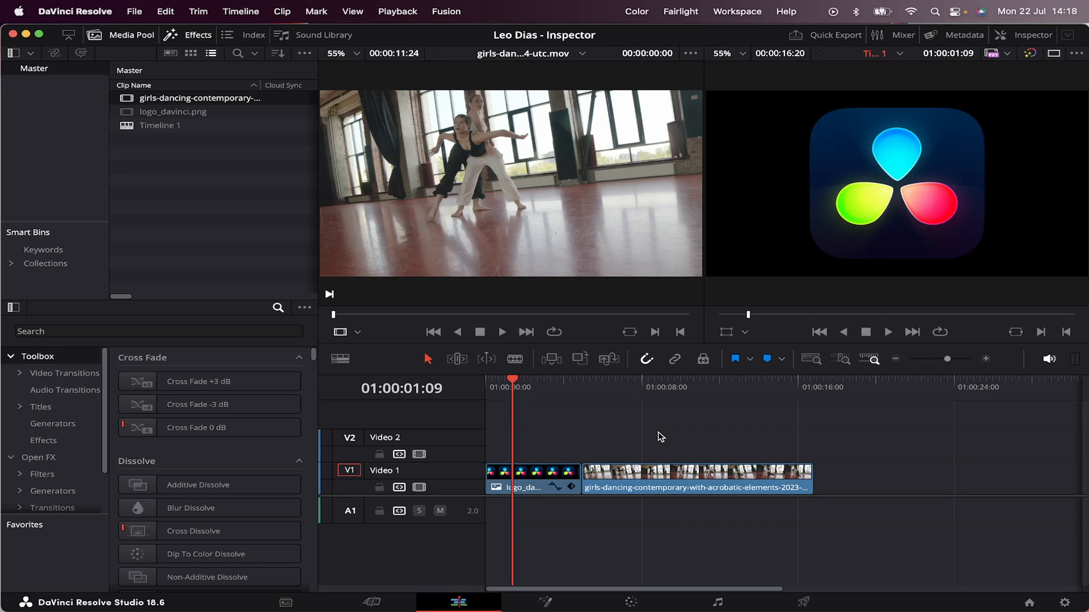
{"action": "mouse_move", "coordinate": [900, 114]}
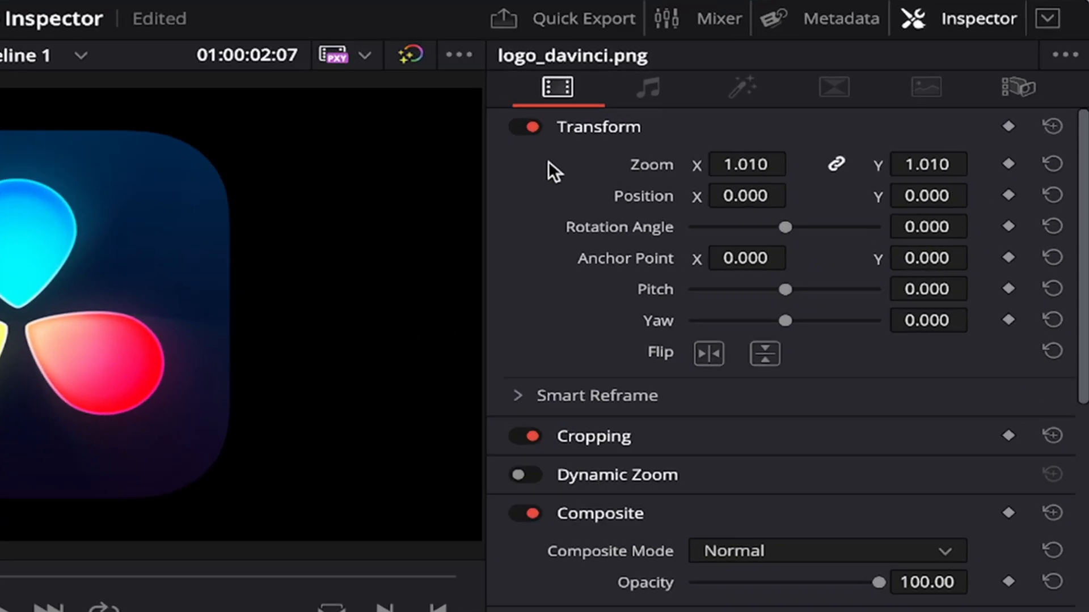
{"action": "mouse_move", "coordinate": [650, 178]}
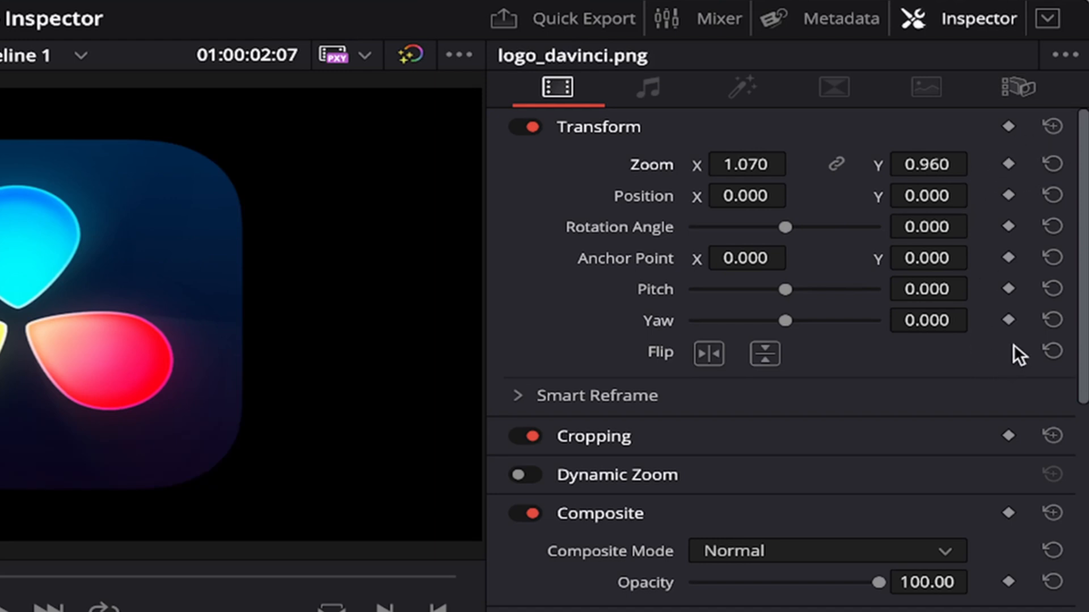
{"action": "mouse_move", "coordinate": [1008, 161]}
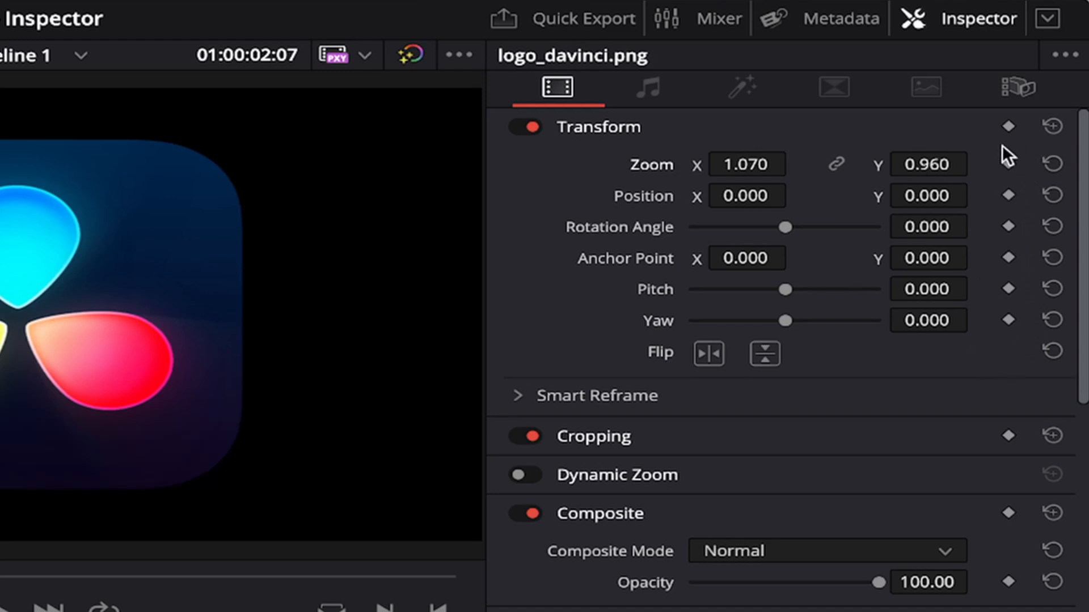
{"action": "mouse_move", "coordinate": [965, 165]}
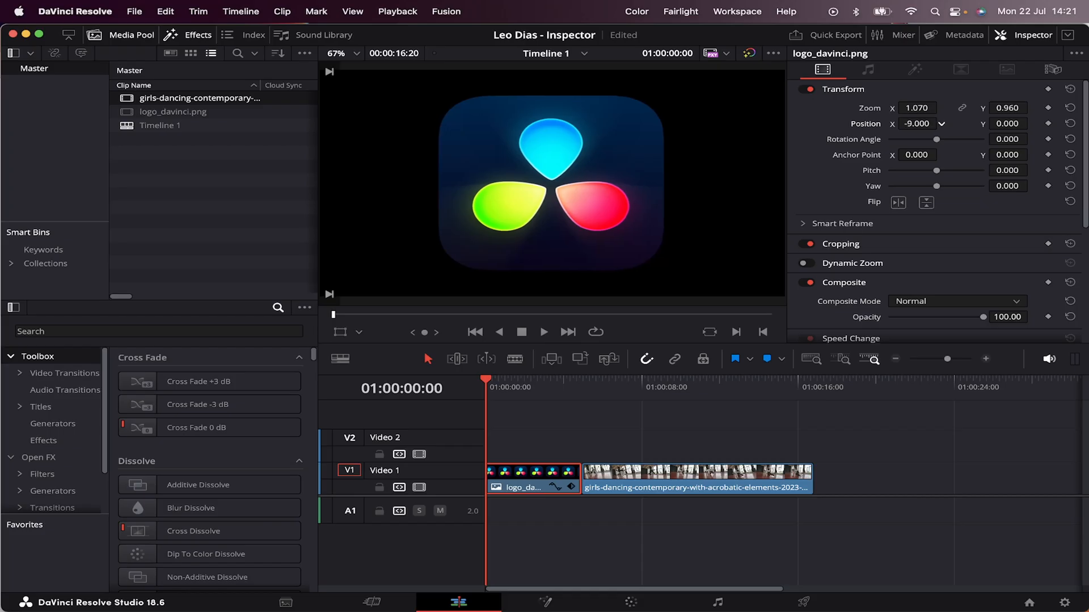
- Place the logo at position -174/30, rotate it to about -3.3 degrees, and move its anchor point off-centre
{"action": "left_click_drag", "start_coordinate": [935, 124], "coordinate": [910, 123]}
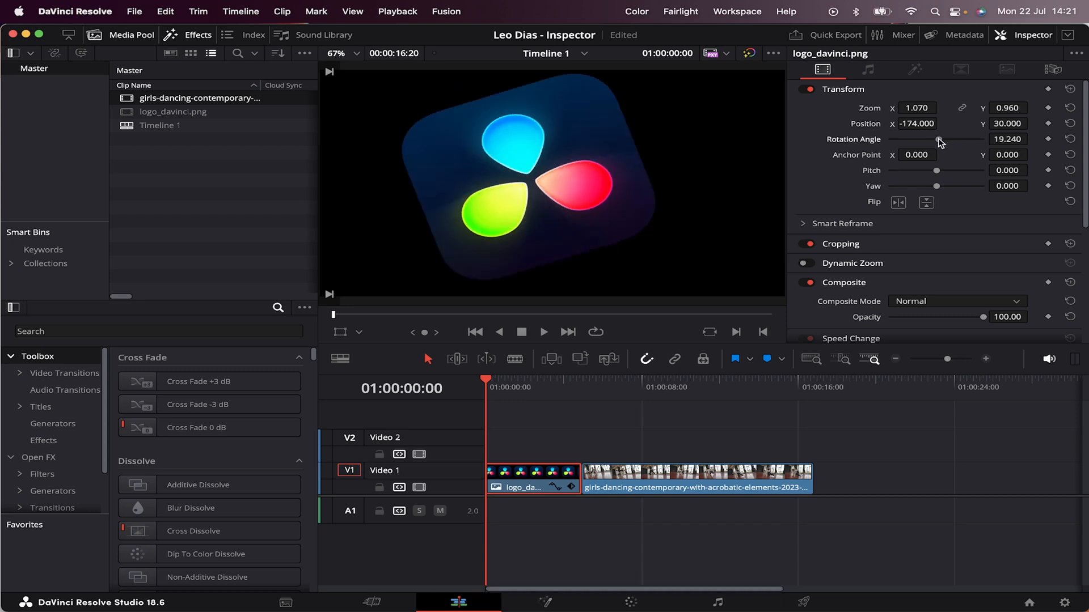
{"action": "left_click_drag", "start_coordinate": [937, 139], "coordinate": [929, 144]}
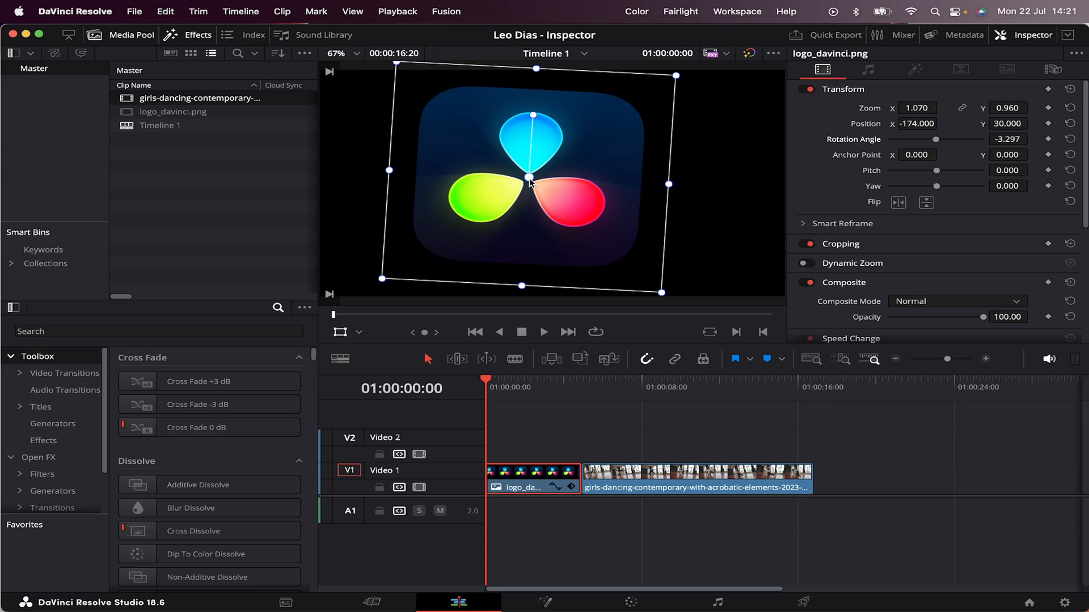
{"action": "left_click_drag", "start_coordinate": [529, 184], "coordinate": [488, 154]}
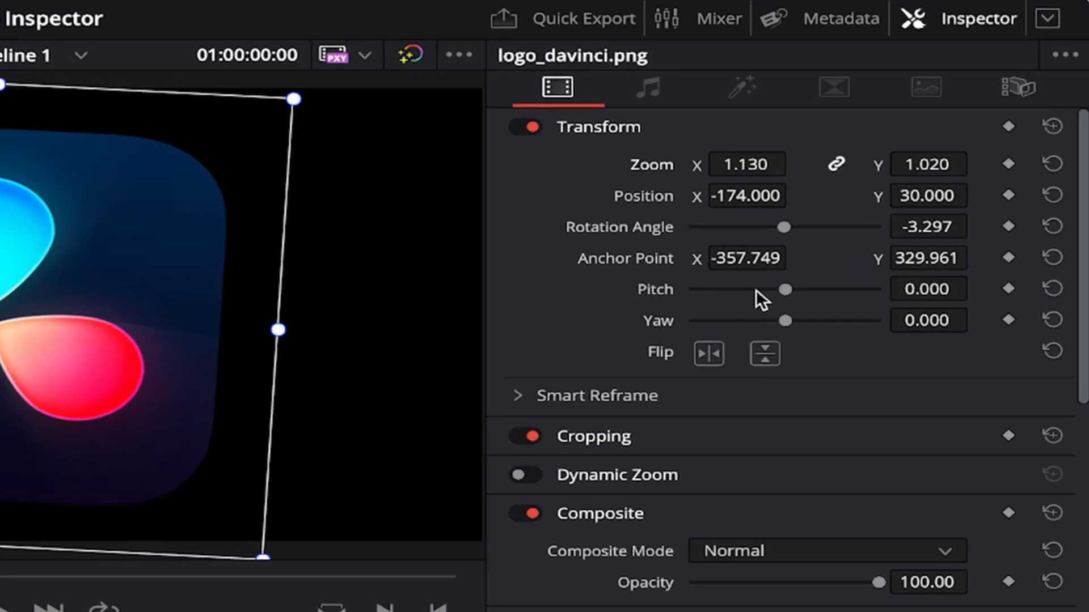
- Give the logo a subtle perspective skew with Pitch -0.034 and Yaw -0.126
{"action": "left_click_drag", "start_coordinate": [785, 288], "coordinate": [784, 291]}
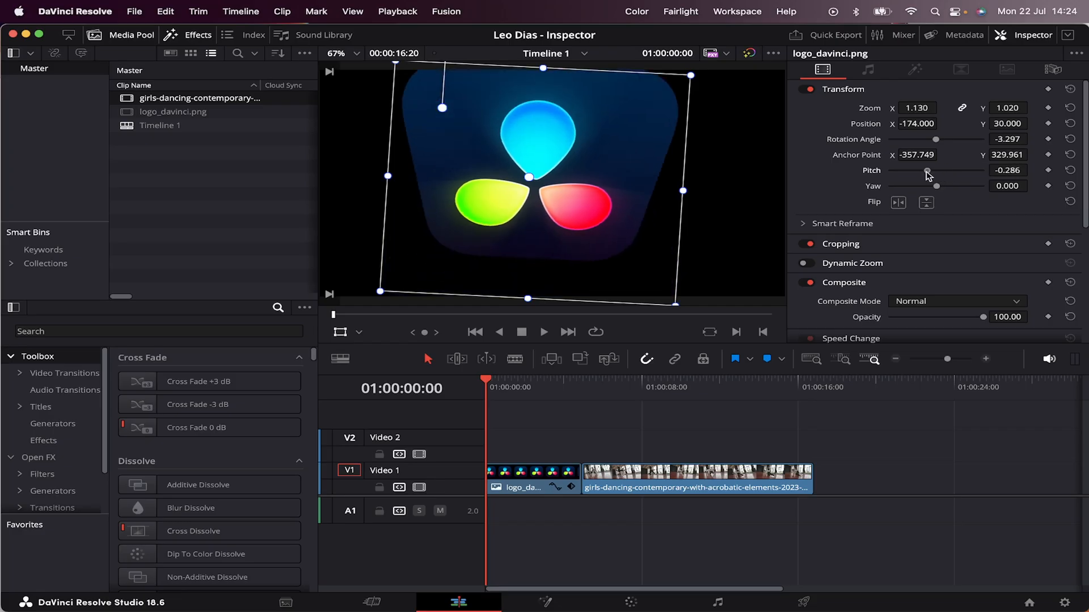
{"action": "left_click_drag", "start_coordinate": [935, 186], "coordinate": [940, 186]}
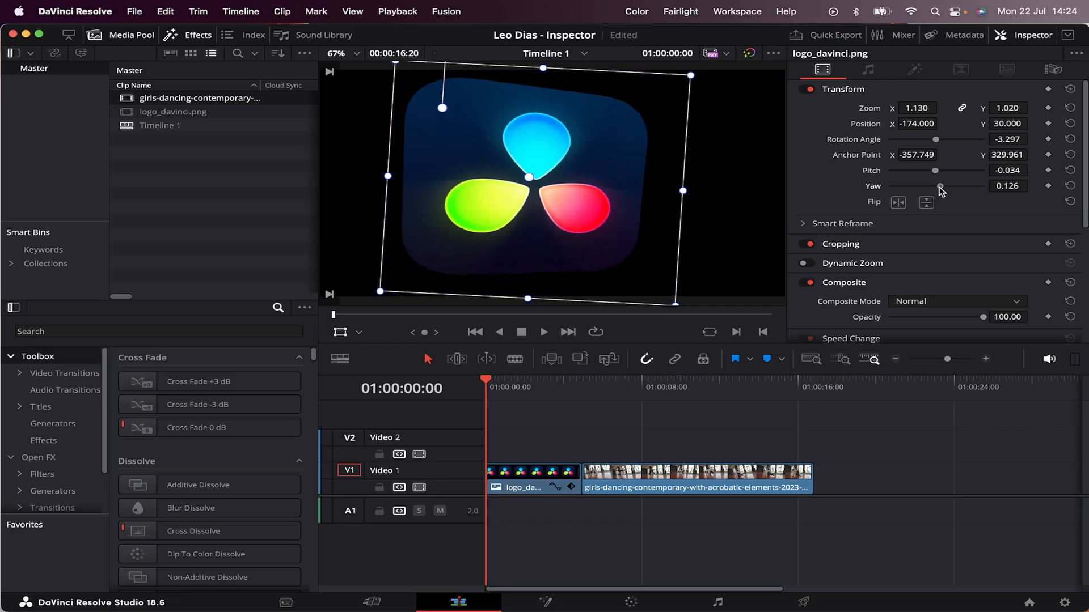
{"action": "left_click_drag", "start_coordinate": [940, 185], "coordinate": [930, 185]}
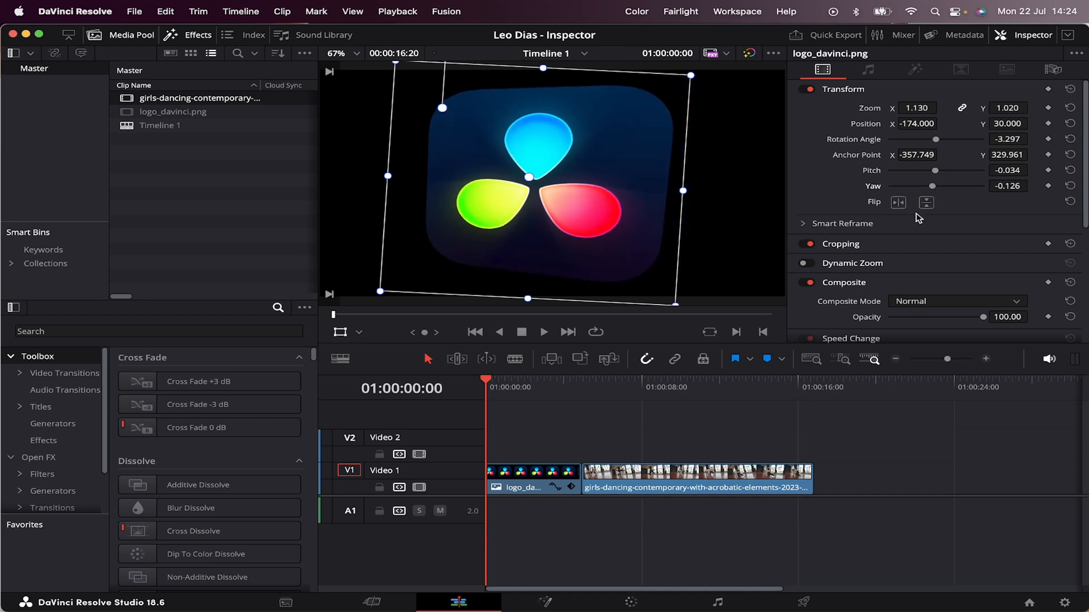
{"action": "left_click", "coordinate": [926, 203]}
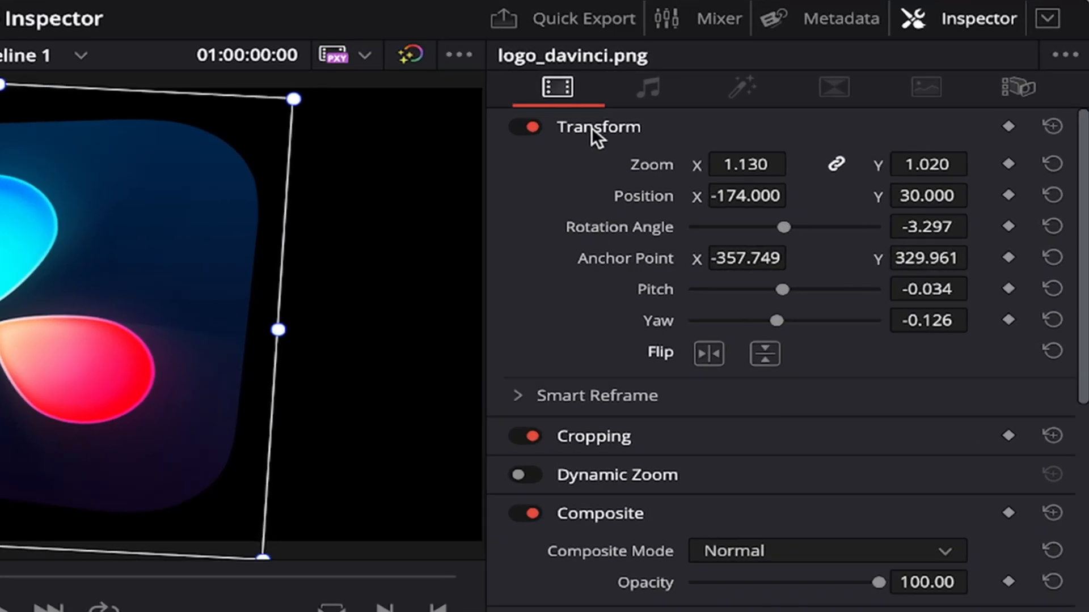
- Crop the logo with Crop Left 32.963 and Crop Bottom 346.300, then adjust the crop edge Softness
{"action": "left_click", "coordinate": [598, 127]}
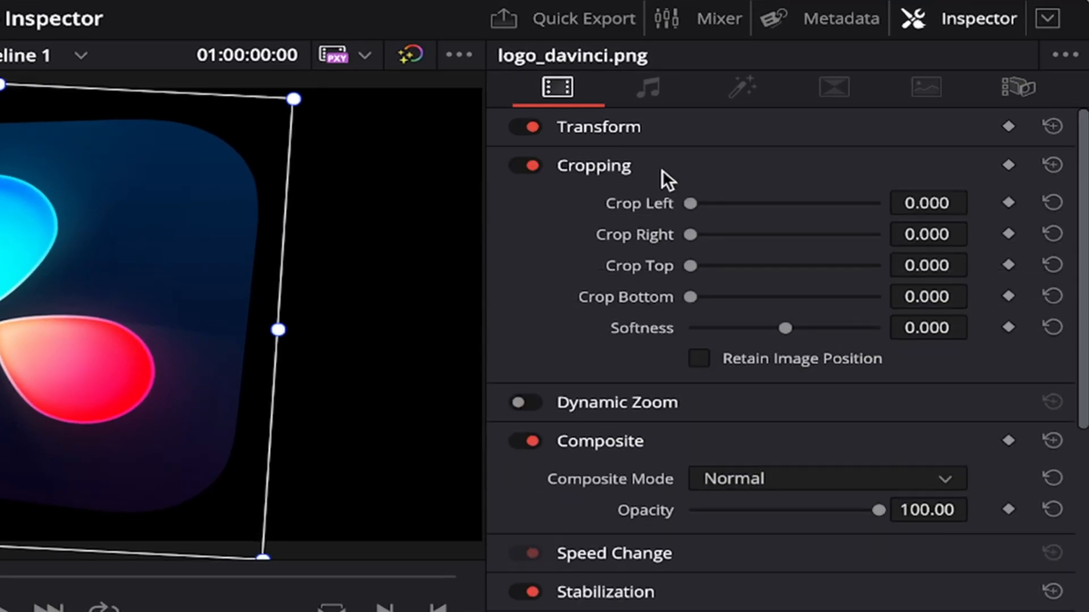
{"action": "left_click_drag", "start_coordinate": [687, 204], "coordinate": [702, 204]}
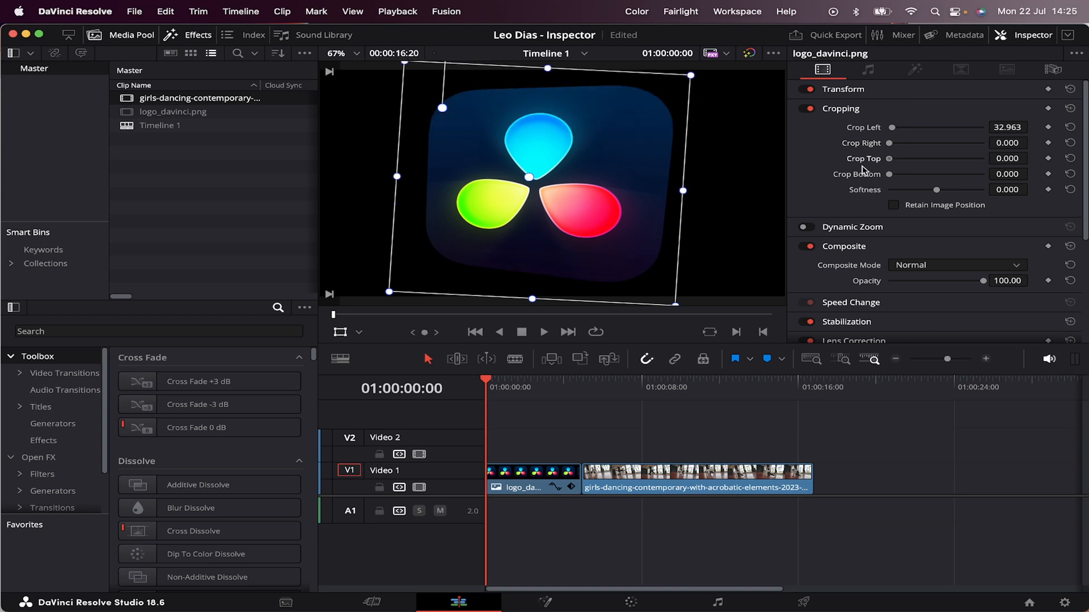
{"action": "left_click_drag", "start_coordinate": [891, 174], "coordinate": [919, 174]}
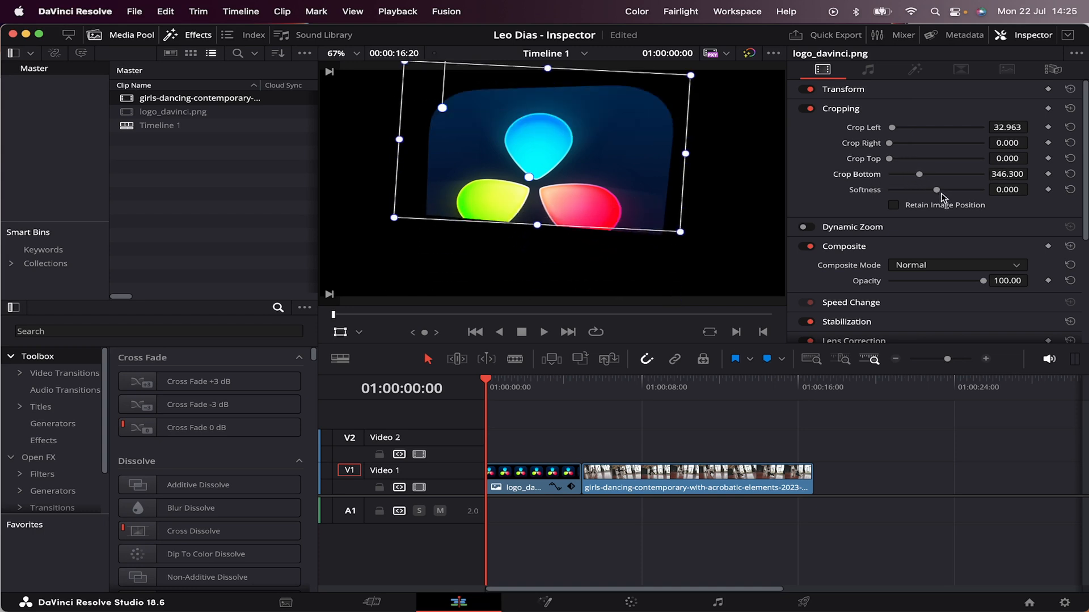
{"action": "left_click_drag", "start_coordinate": [936, 189], "coordinate": [920, 188]}
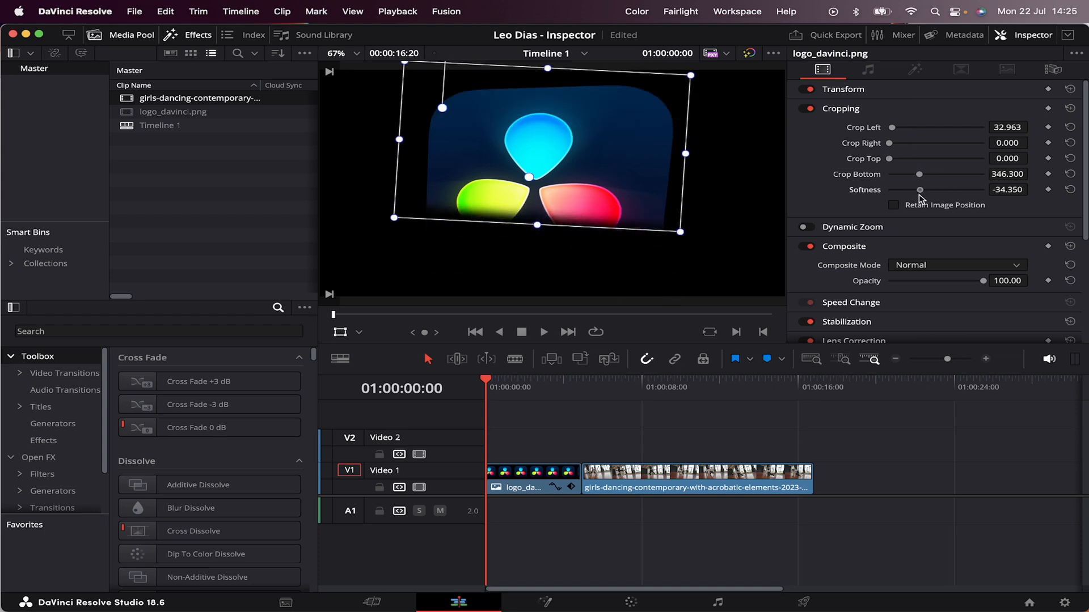
{"action": "left_click_drag", "start_coordinate": [919, 190], "coordinate": [892, 189]}
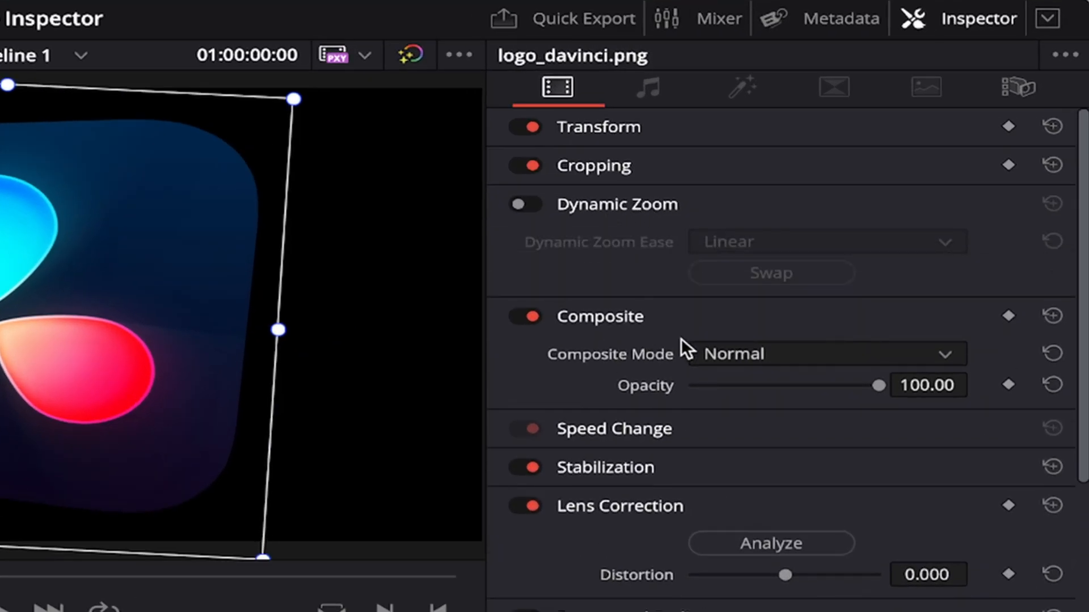
- Turn on Dynamic Zoom for the logo clip and swap its zoom direction
{"action": "left_click", "coordinate": [525, 205]}
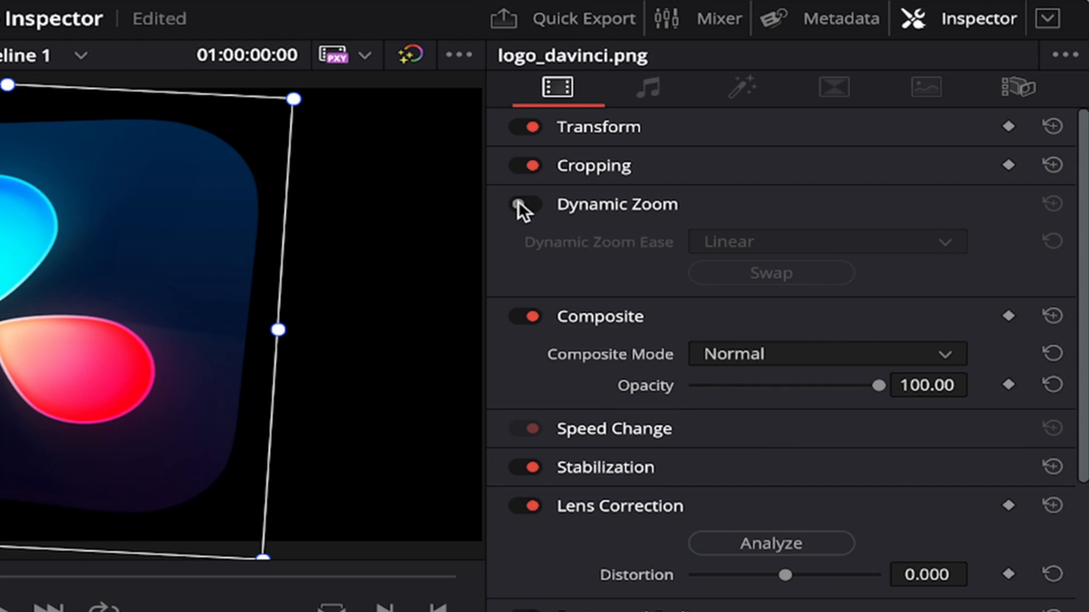
{"action": "left_click", "coordinate": [525, 204]}
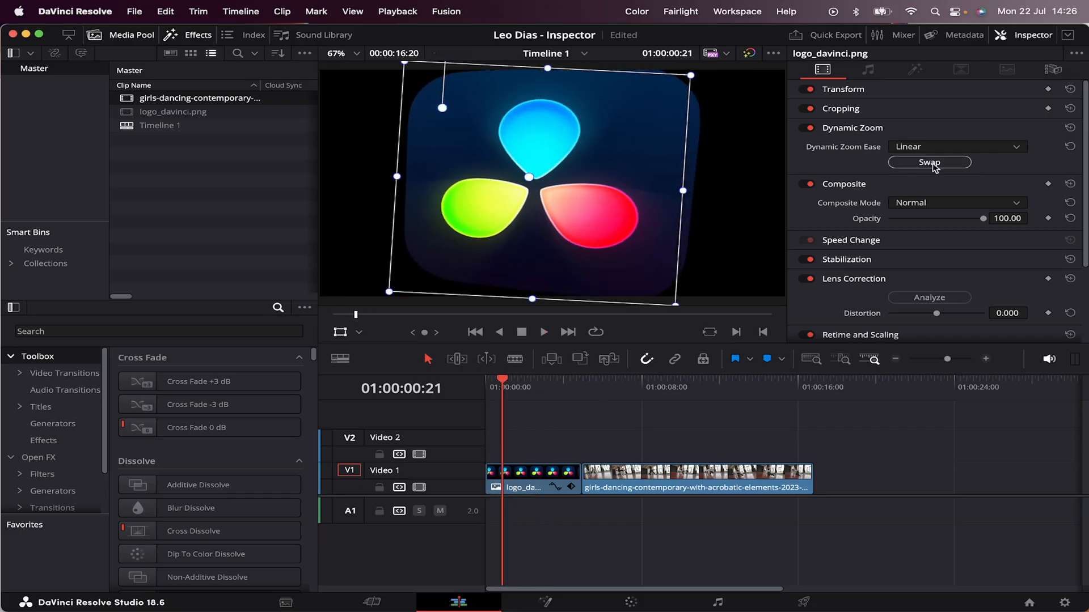
{"action": "left_click", "coordinate": [544, 332]}
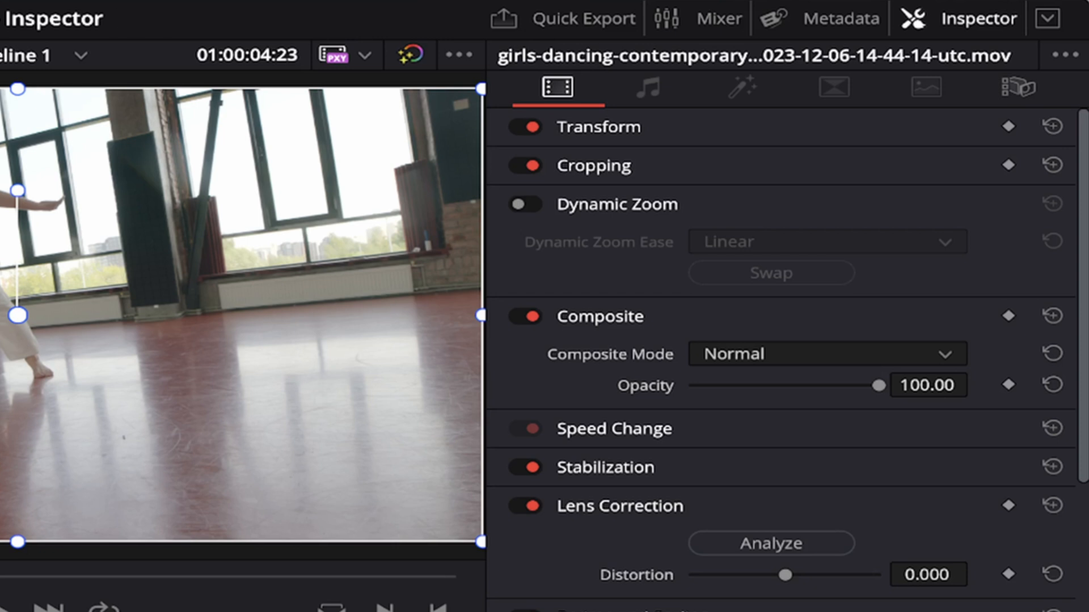
{"action": "mouse_move", "coordinate": [759, 364]}
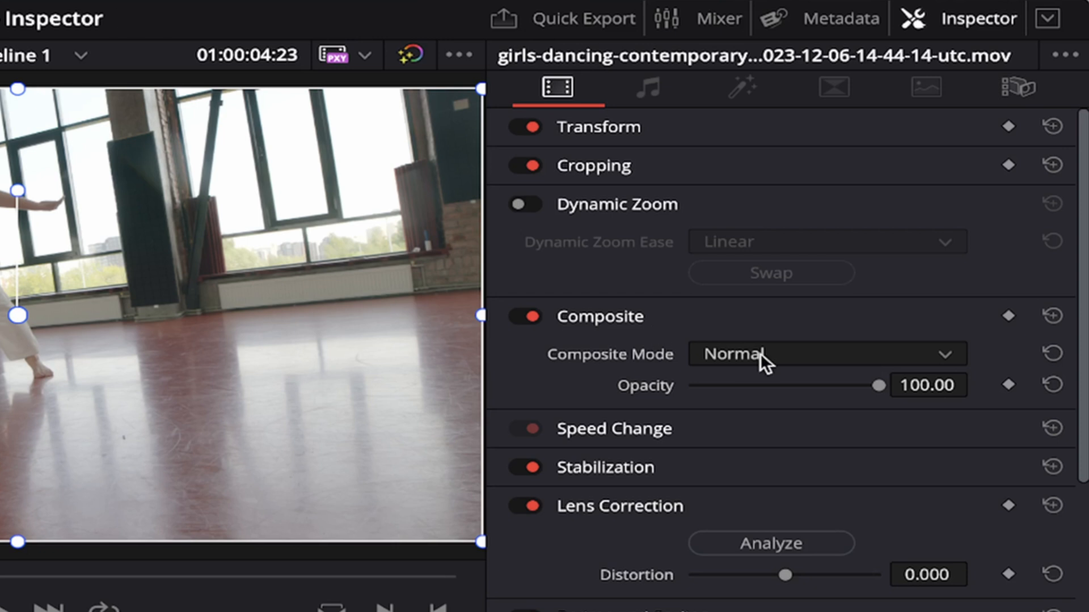
- Set the dancing clip's Composite Mode to Darken and slide the V1 logo clip beneath its start
{"action": "left_click", "coordinate": [824, 354]}
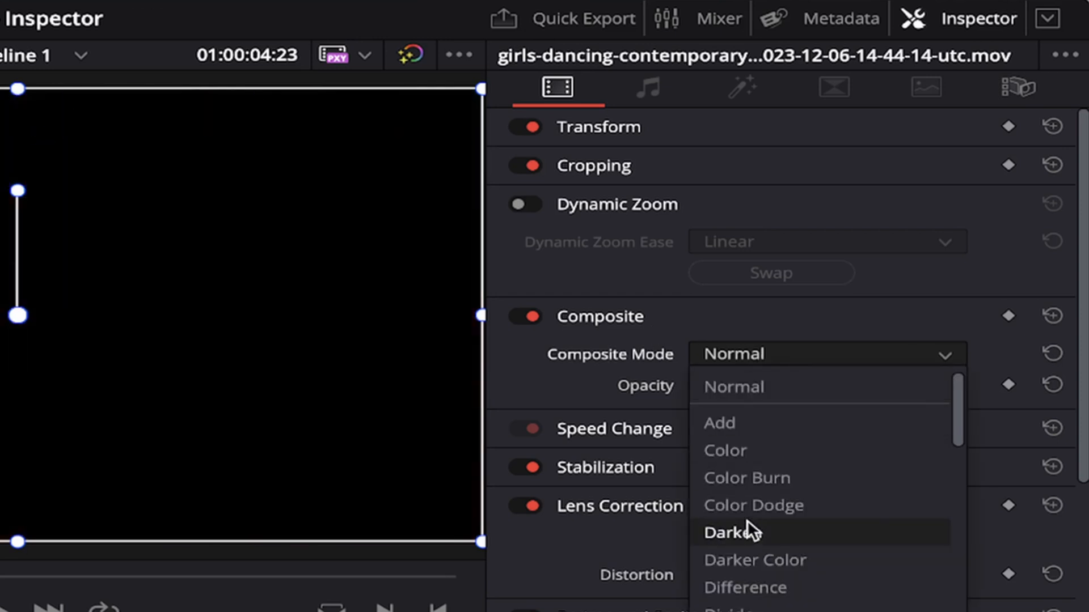
{"action": "left_click", "coordinate": [732, 533]}
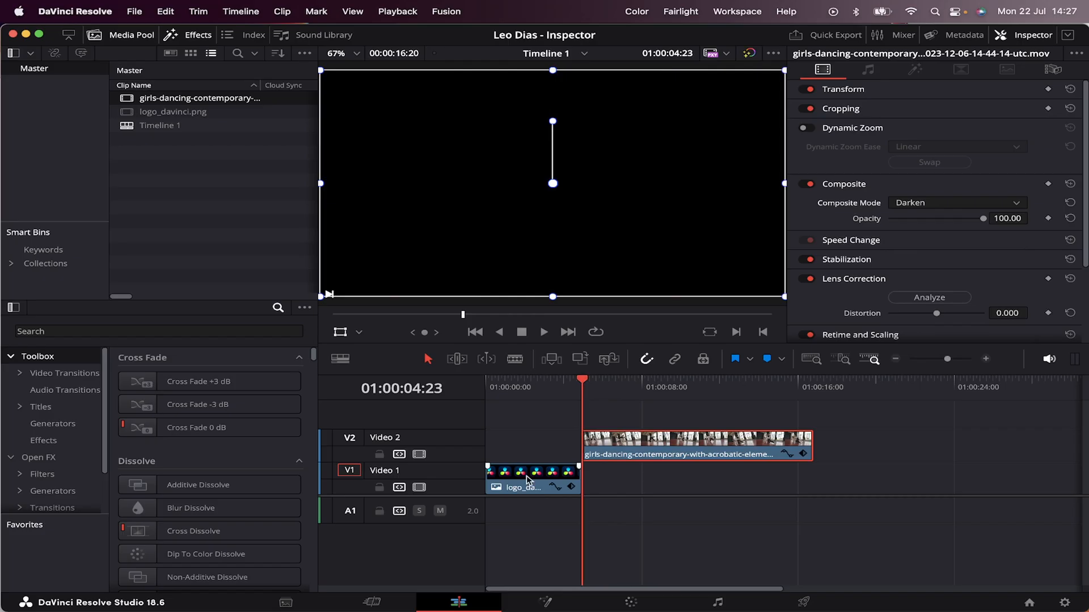
{"action": "left_click_drag", "start_coordinate": [532, 479], "coordinate": [629, 479]}
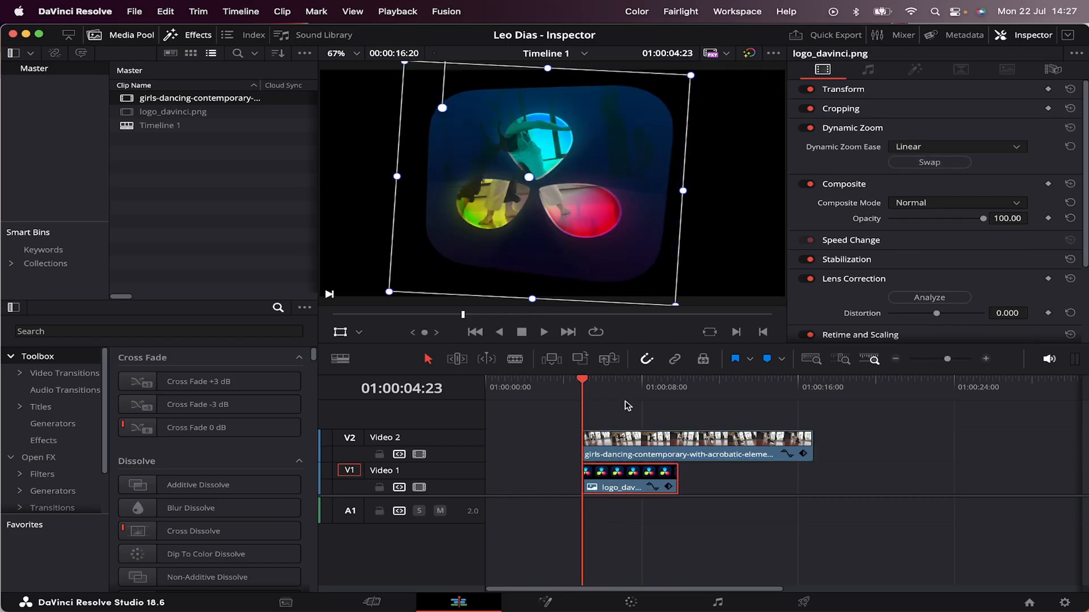
{"action": "left_click", "coordinate": [957, 202]}
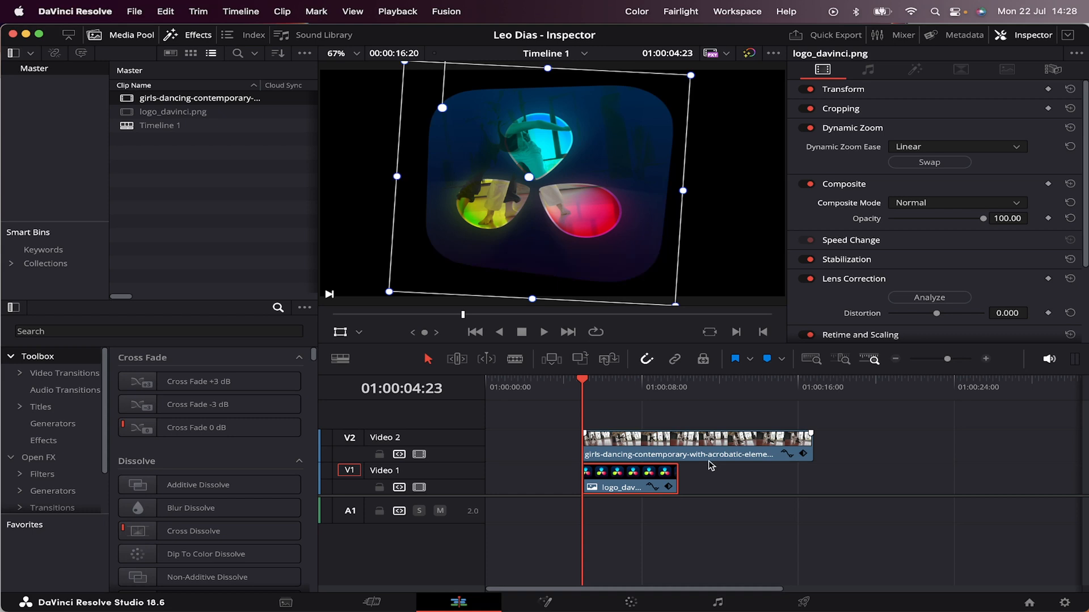
{"action": "mouse_move", "coordinate": [711, 467]}
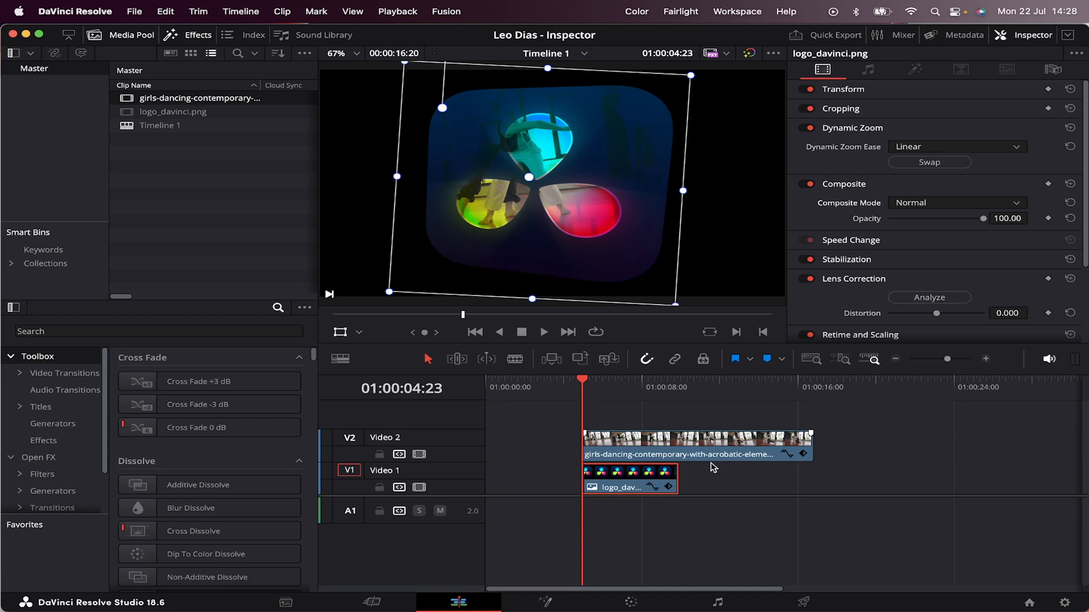